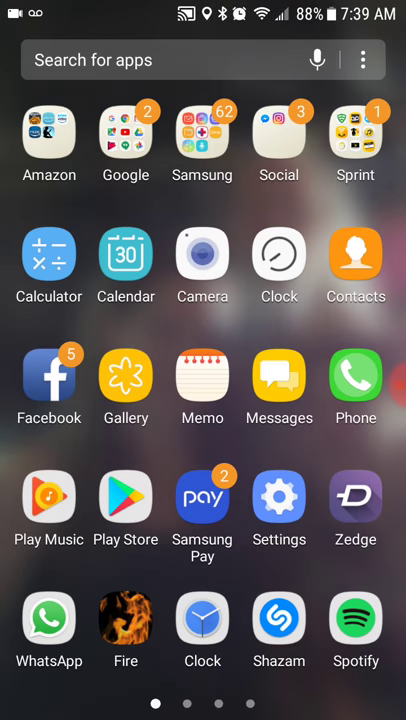
Step: Launch Settings from the app drawer and scroll the list down to Device maintenance
click(280, 496)
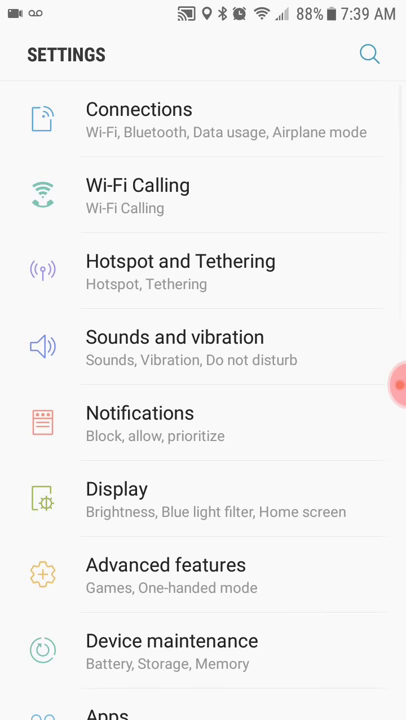
scroll(down, 3)
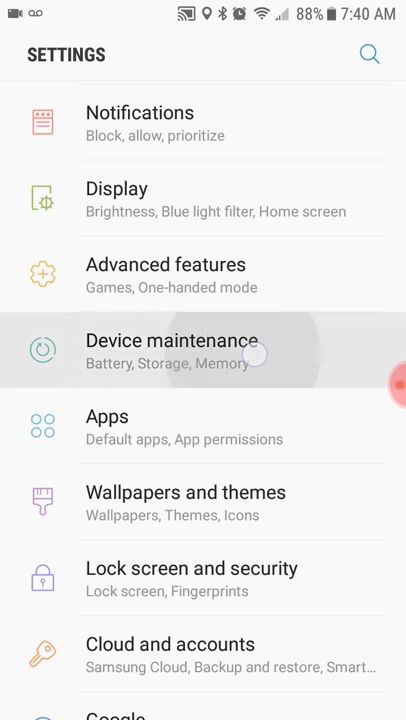
Step: Enter Device maintenance, showing the 96/100 score with battery, performance, storage and memory
click(180, 352)
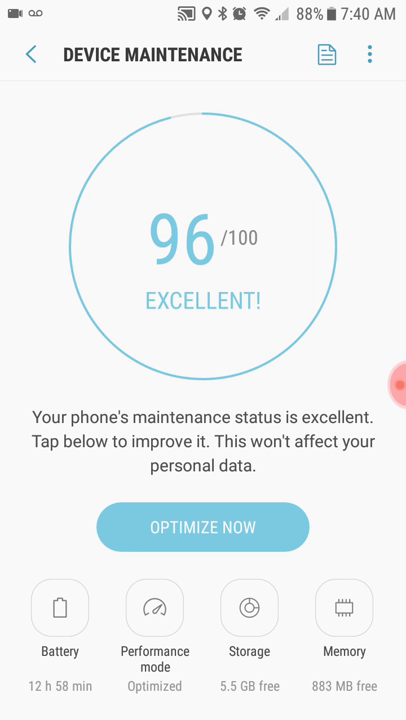
Step: Run Optimize Now to reach 100/100, then view Storage at 26.3 GB used of 32 GB
click(204, 526)
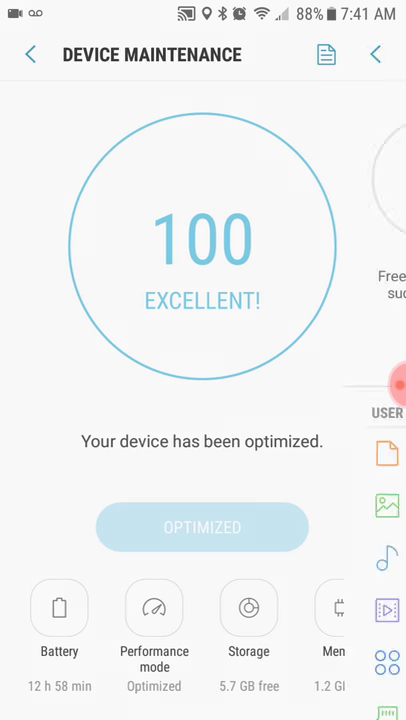
click(248, 624)
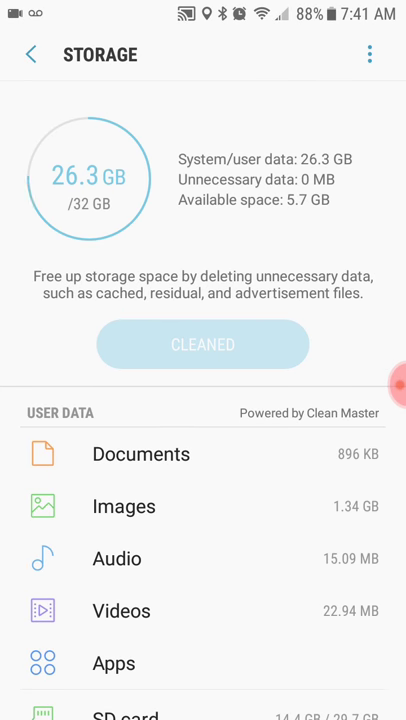